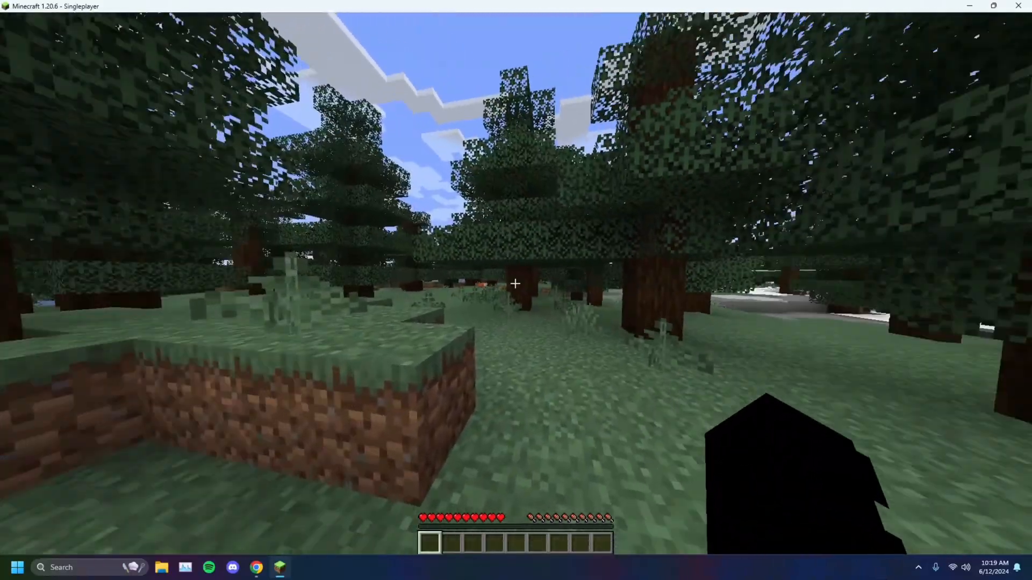
Alt-tab between the browser and game repeatedly, confirming play near the chest keeps running unpaused
{"action": "key", "text": "Escape"}
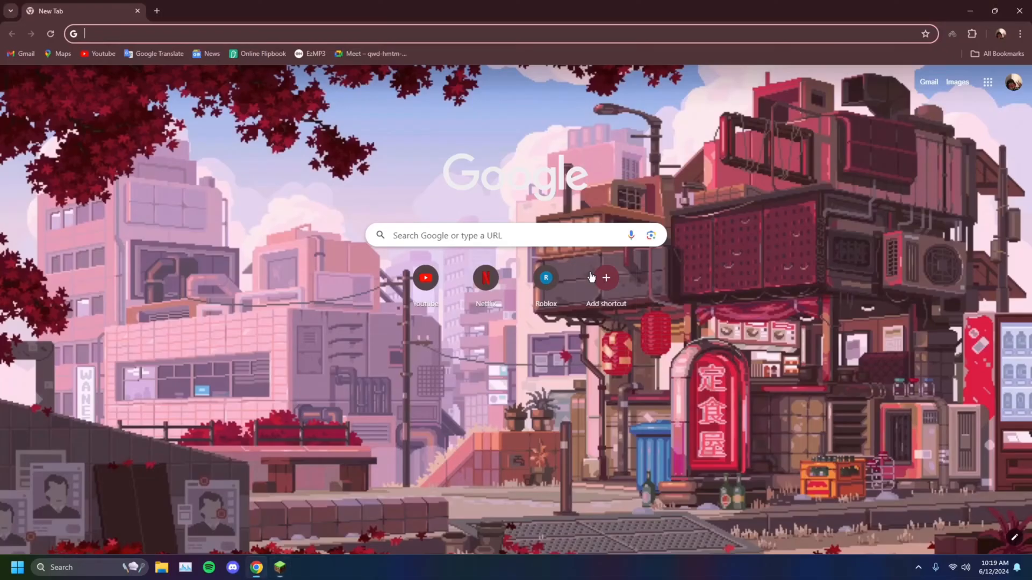
{"action": "left_click", "coordinate": [279, 567]}
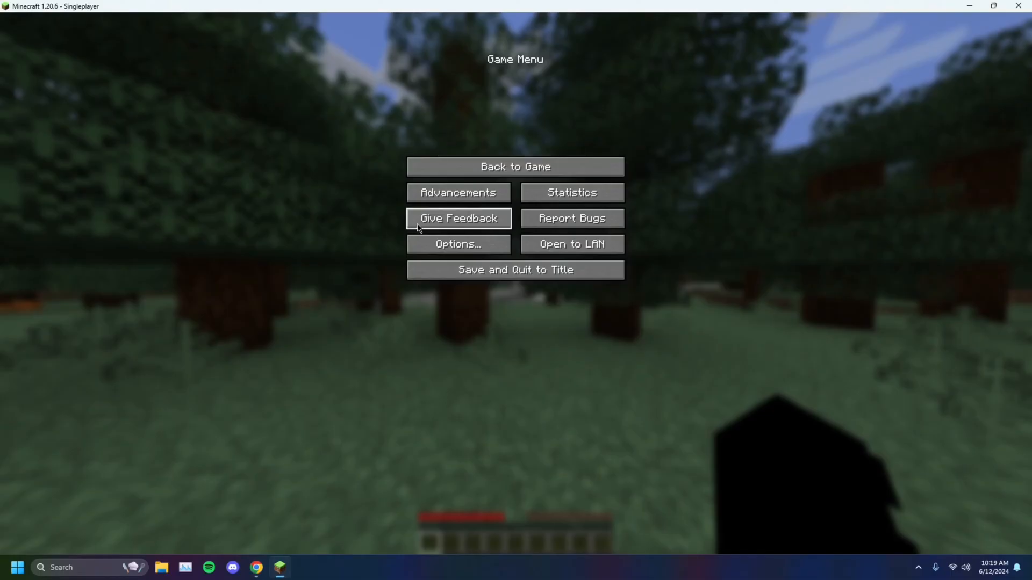
{"action": "left_click", "coordinate": [515, 167]}
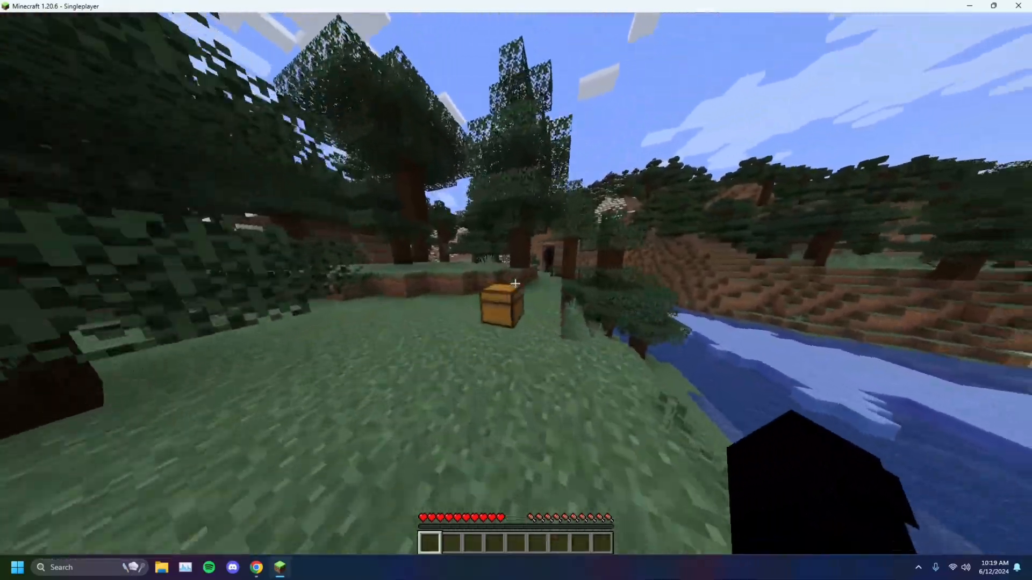
{"action": "key", "text": "w"}
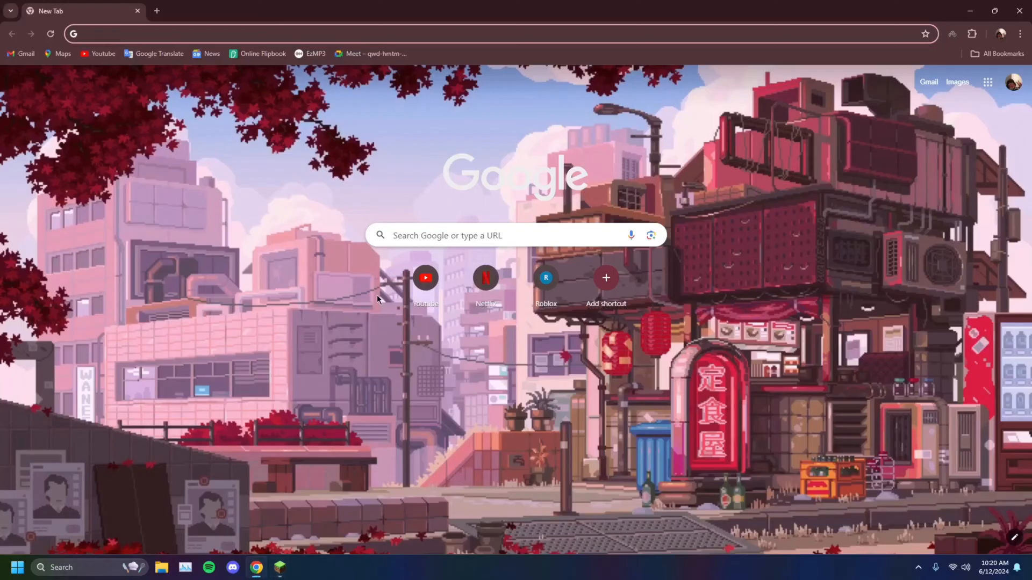
{"action": "left_click", "coordinate": [279, 568]}
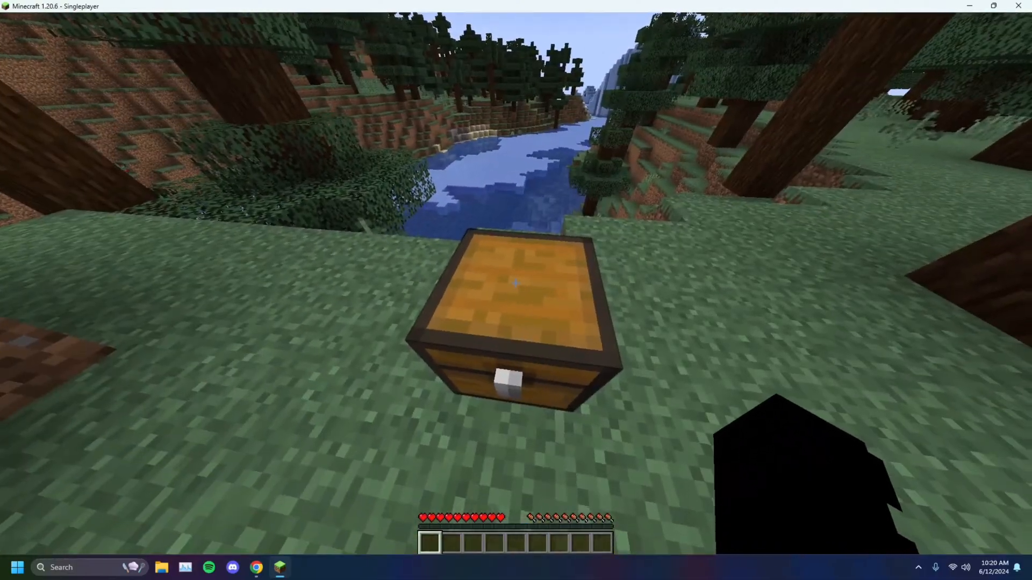
{"action": "left_click", "coordinate": [256, 568]}
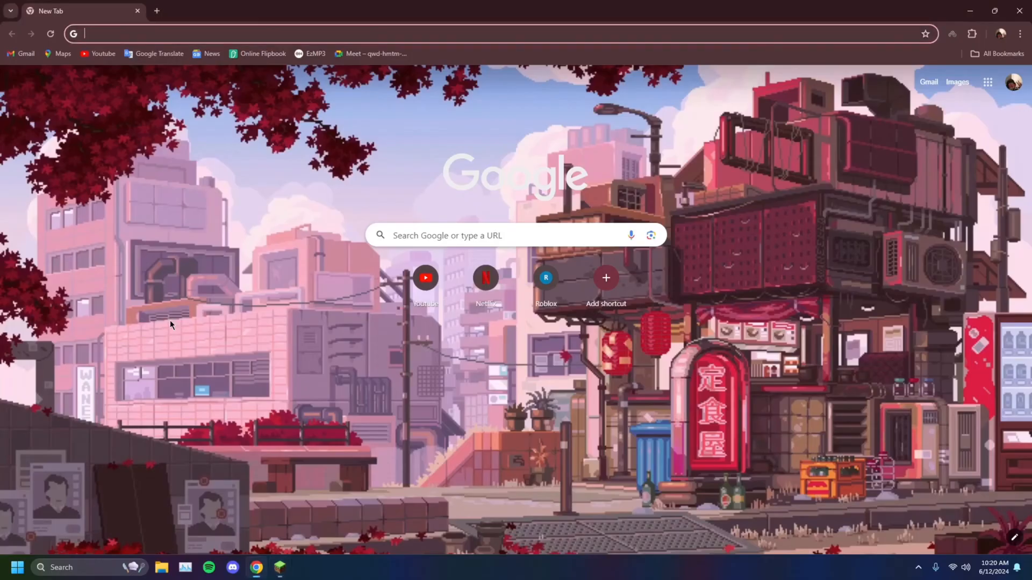
{"action": "left_click", "coordinate": [279, 568]}
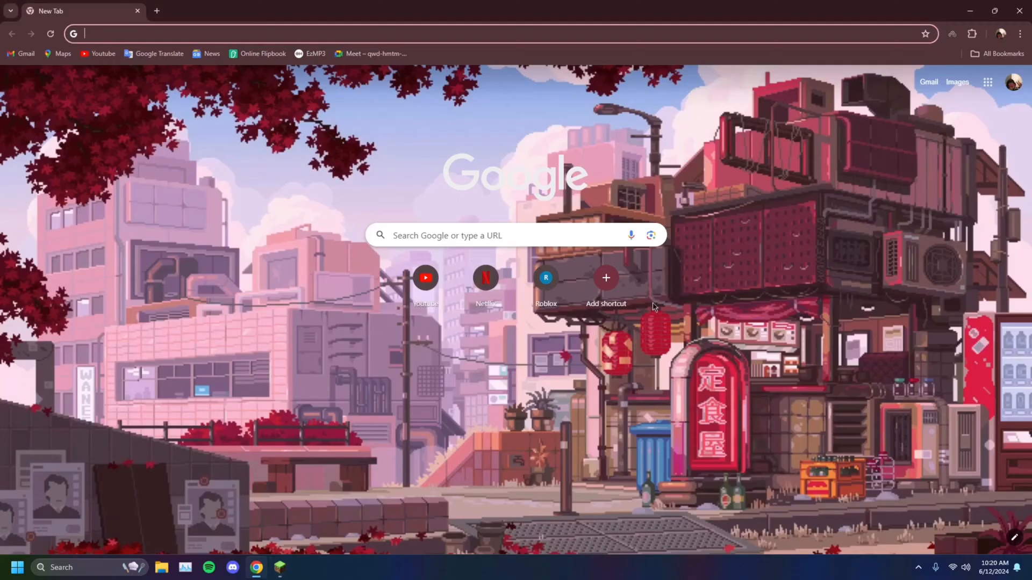
{"action": "left_click", "coordinate": [279, 568]}
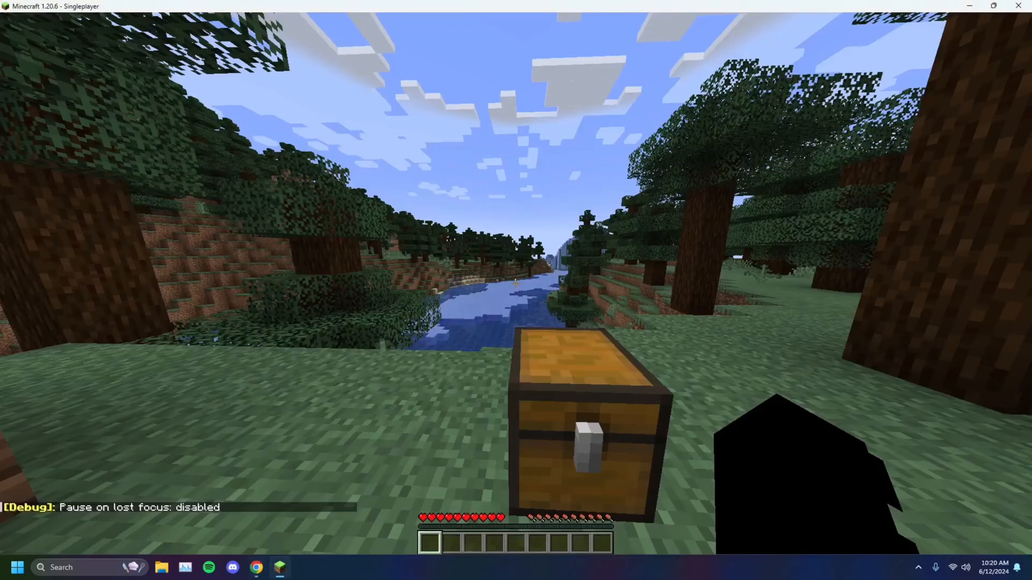
{"action": "left_click", "coordinate": [256, 567]}
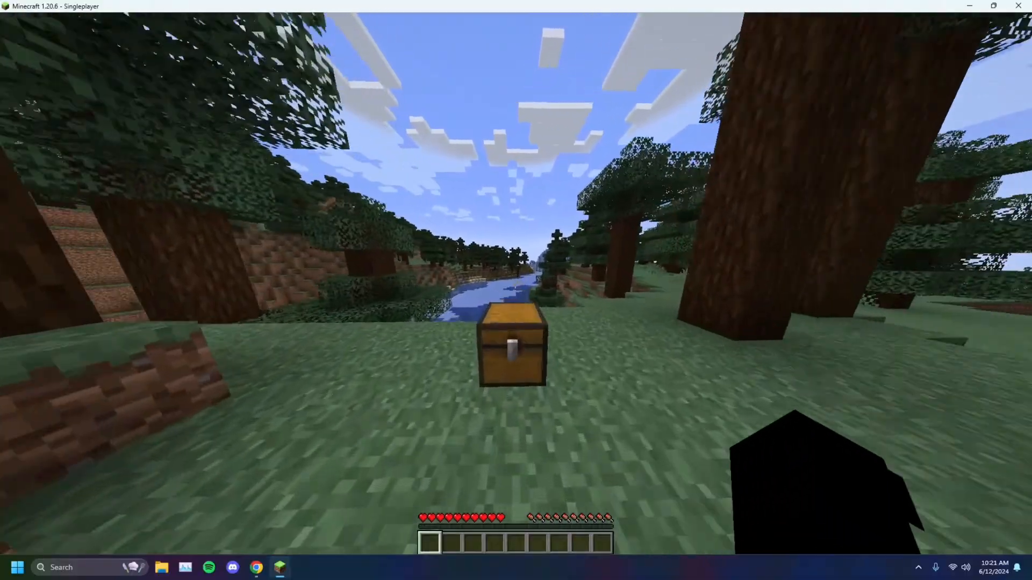
Bring up LAN World settings with Survival, commands off, port 65142, and cancel the firewall prompt
{"action": "key", "text": "Escape"}
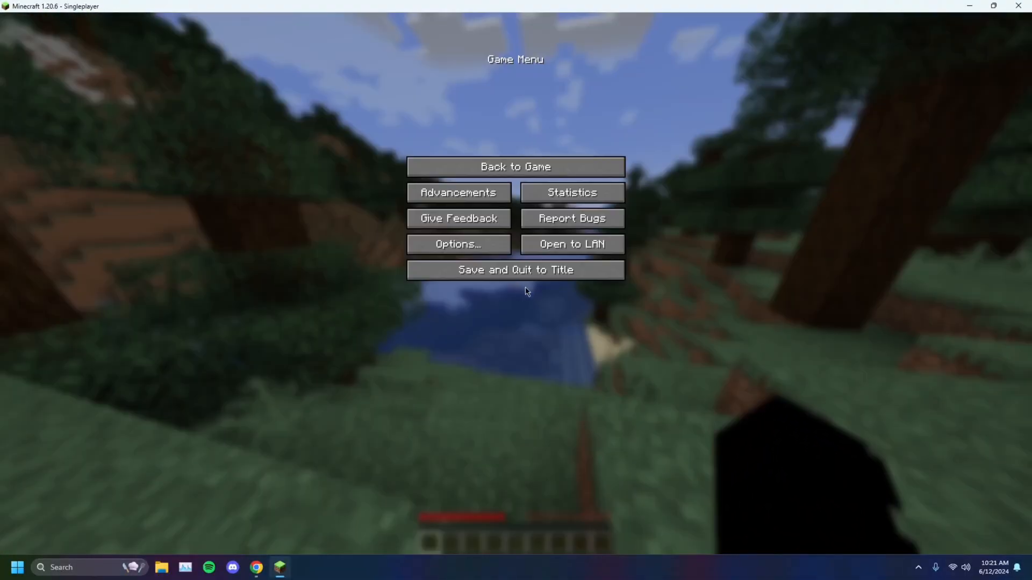
{"action": "mouse_move", "coordinate": [582, 258]}
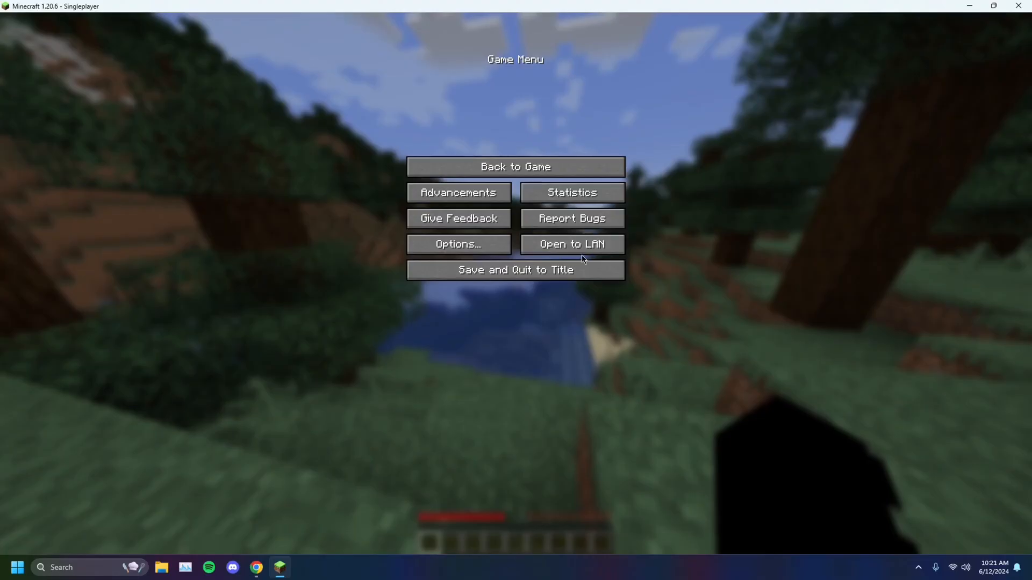
{"action": "left_click", "coordinate": [571, 244]}
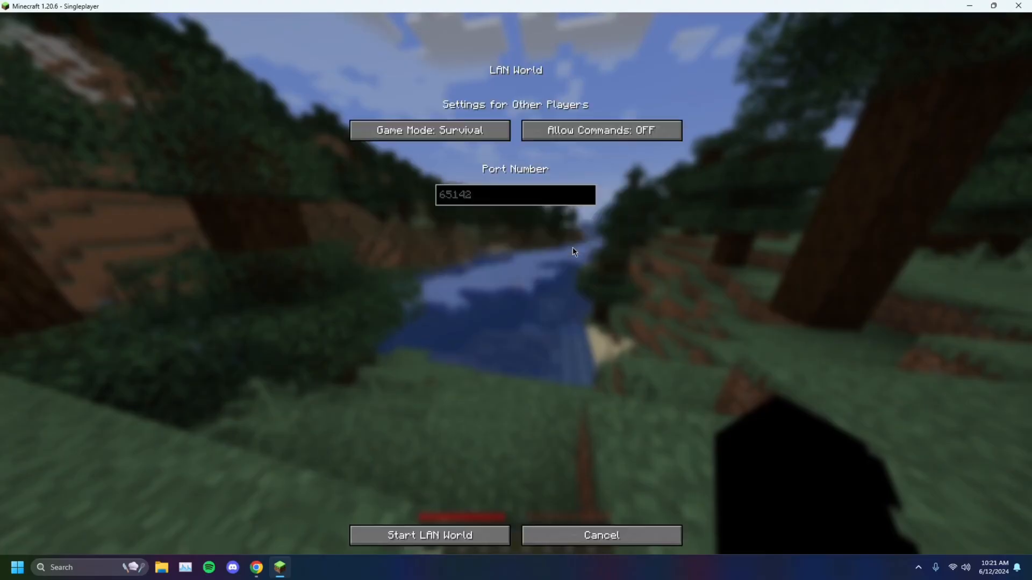
{"action": "left_click", "coordinate": [429, 536]}
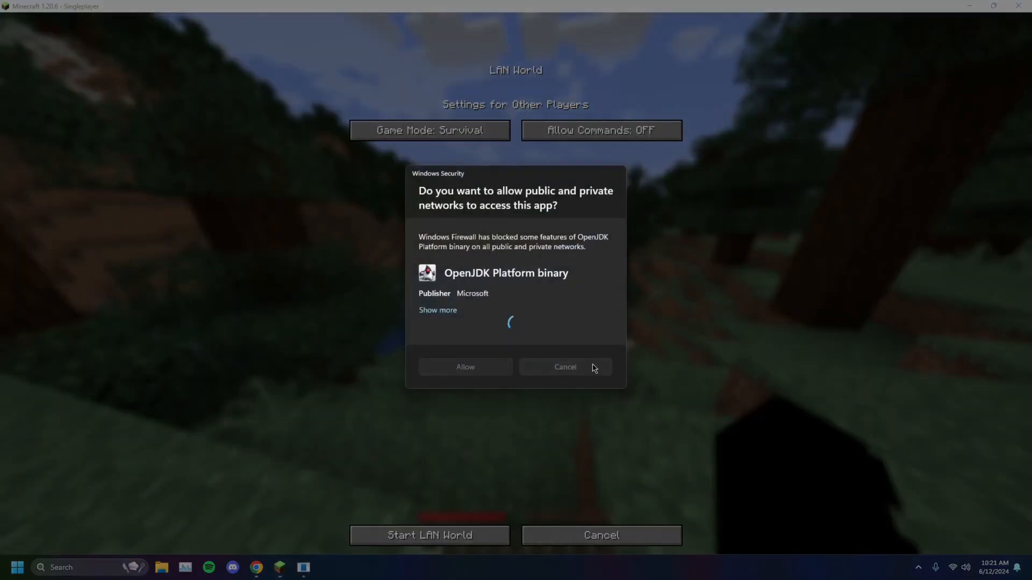
{"action": "left_click", "coordinate": [563, 366]}
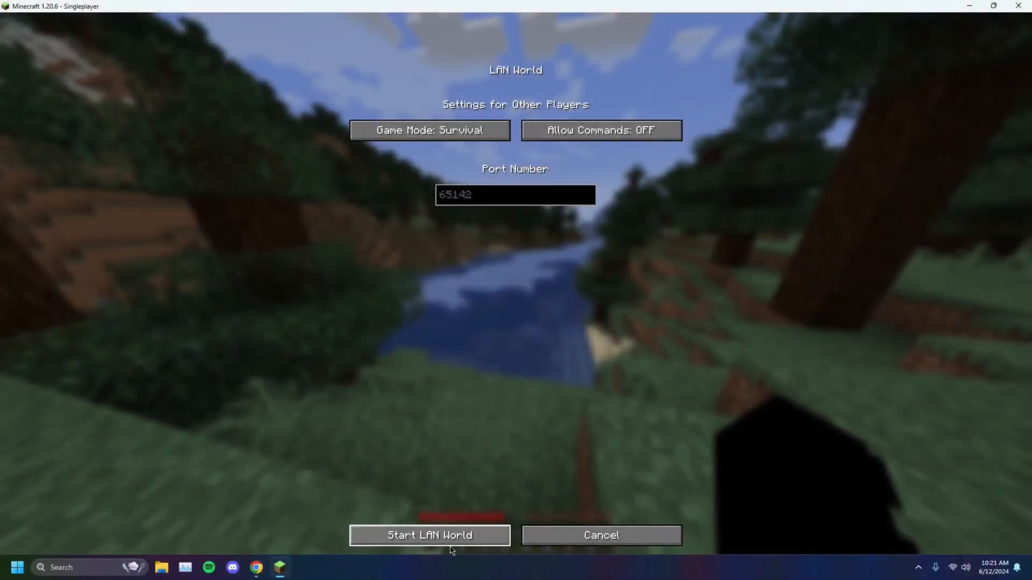
Host the world on LAN at port 65142, then pause and resume once
{"action": "left_click", "coordinate": [428, 535]}
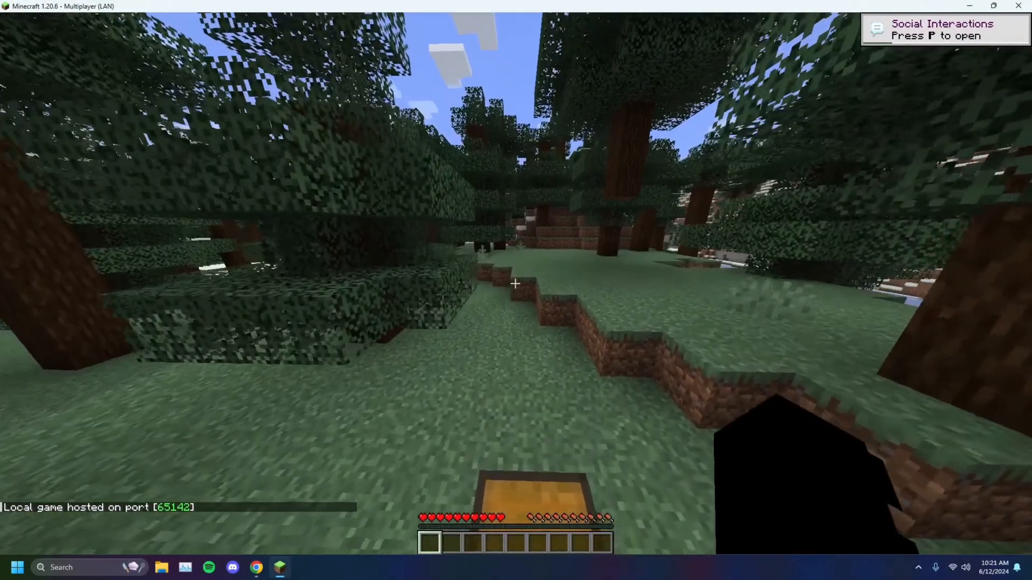
{"action": "key", "text": "Escape"}
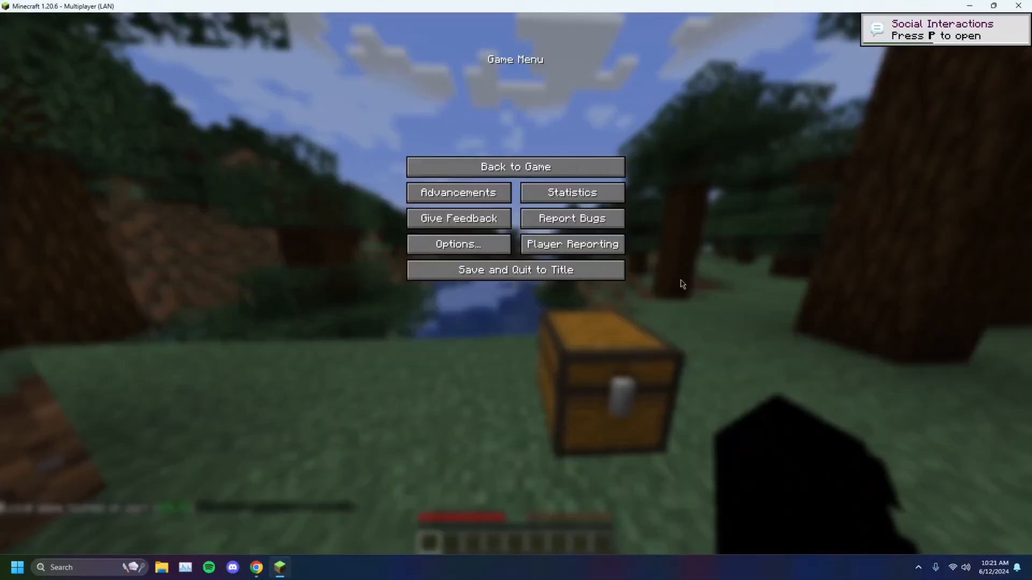
{"action": "left_click", "coordinate": [516, 167]}
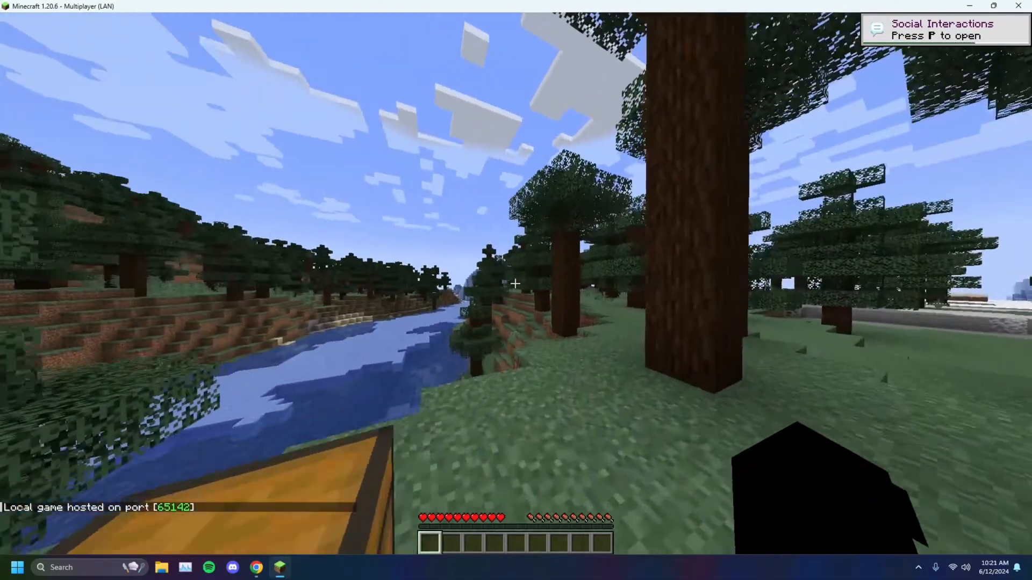
Pause and return to the game three more times while exploring the snowy taiga
{"action": "key", "text": "Escape"}
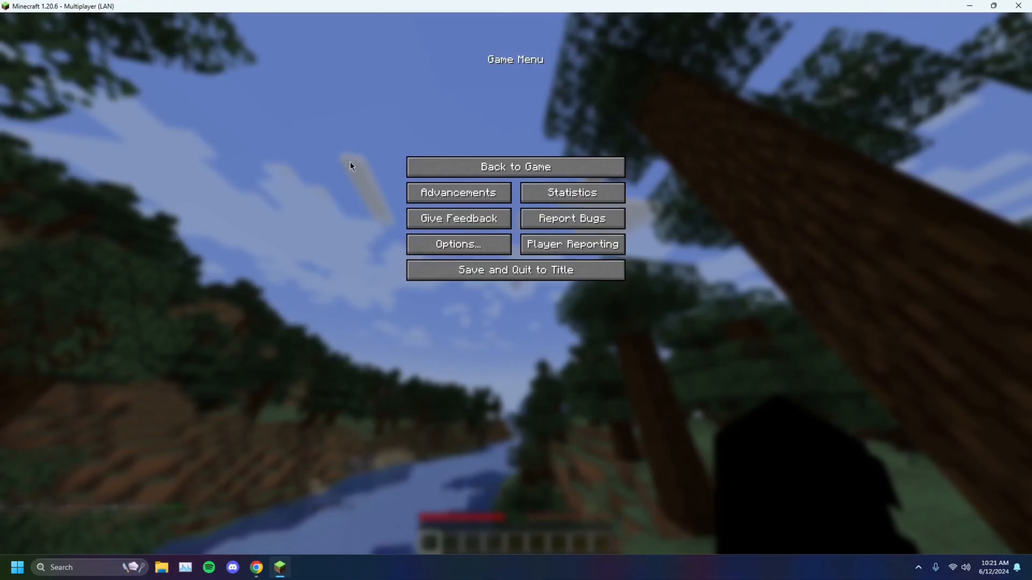
{"action": "mouse_move", "coordinate": [632, 172]}
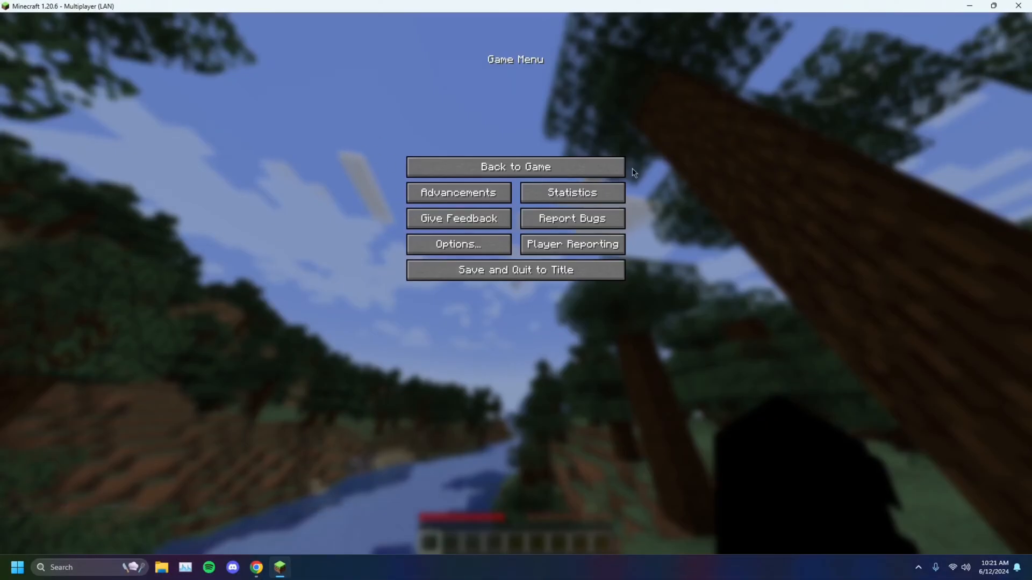
{"action": "left_click", "coordinate": [515, 167]}
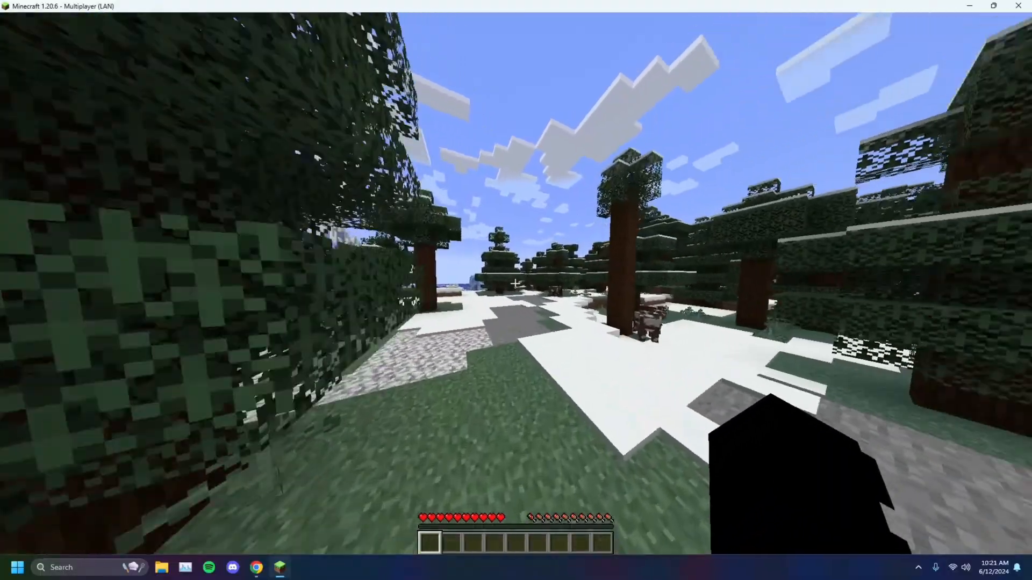
{"action": "key", "text": "Escape"}
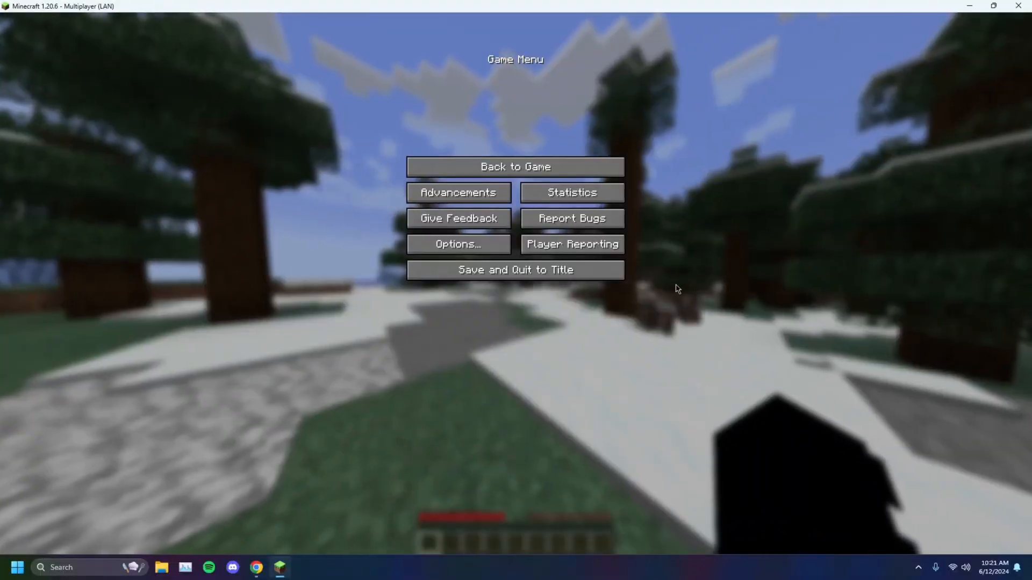
{"action": "left_click", "coordinate": [516, 167]}
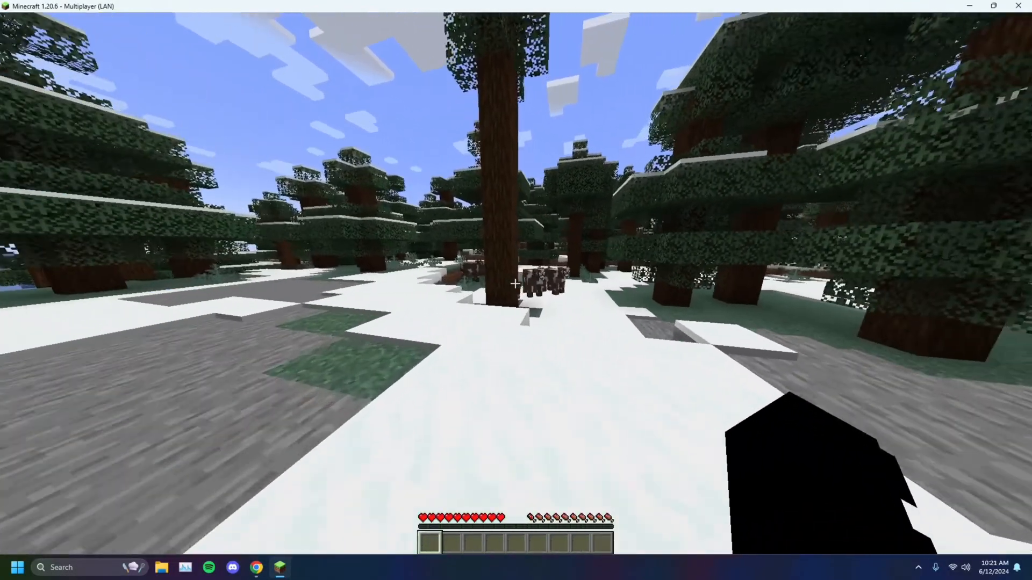
{"action": "key", "text": "Escape"}
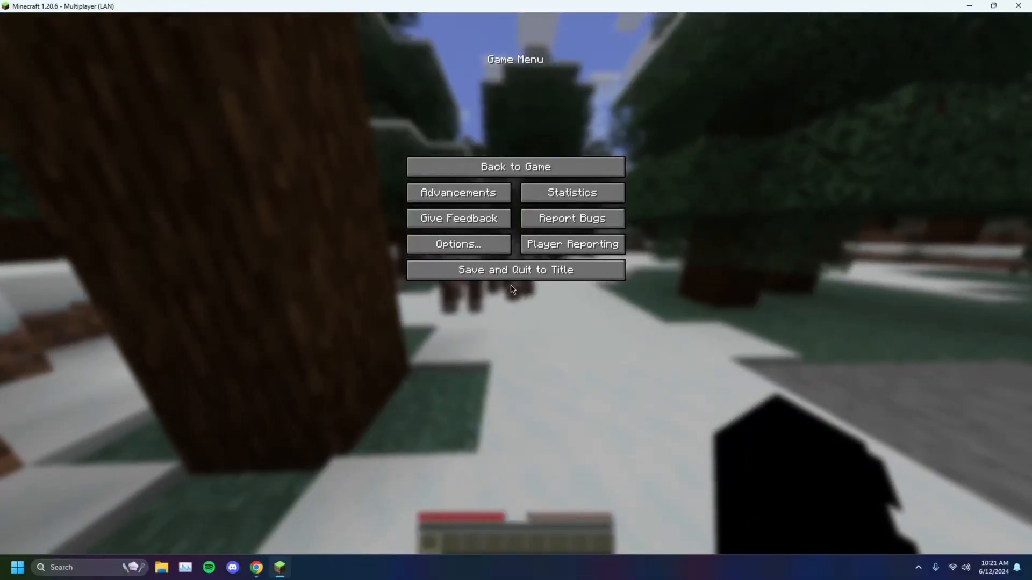
{"action": "left_click", "coordinate": [515, 166]}
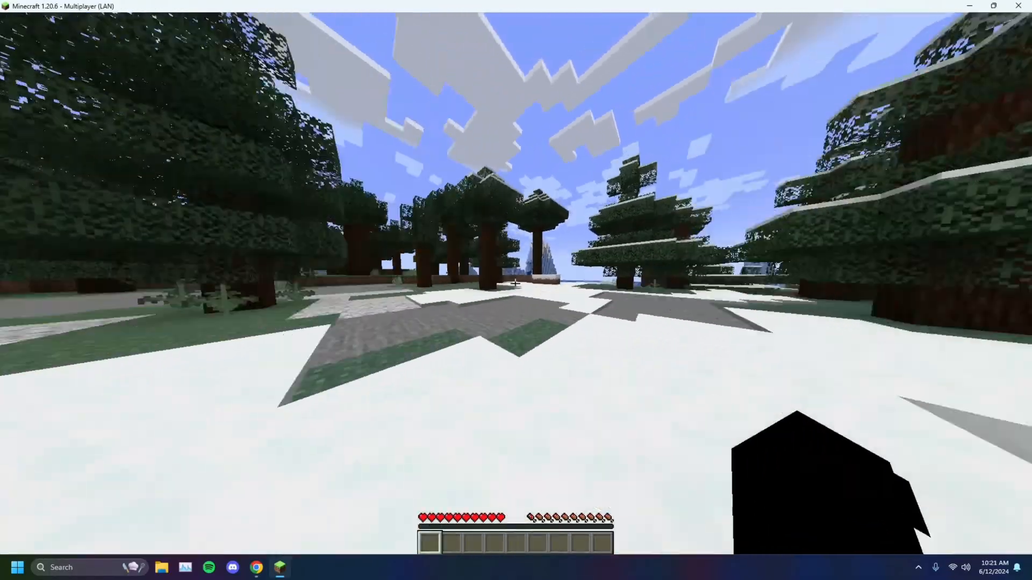